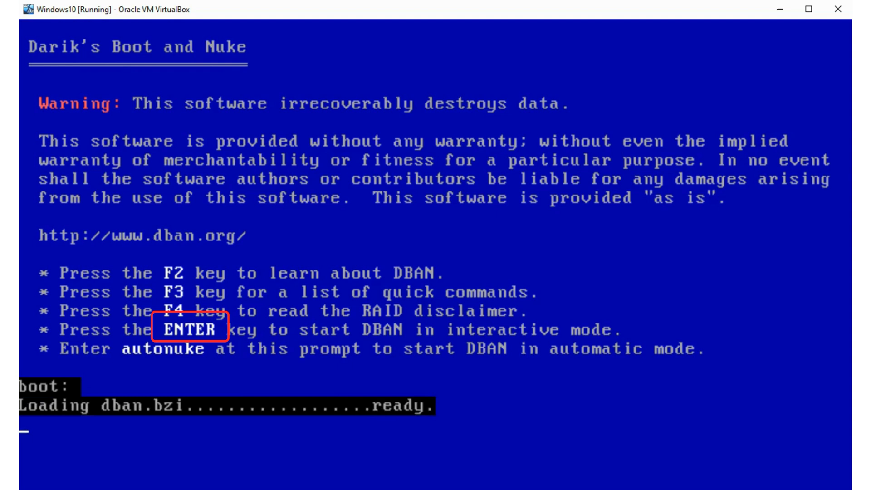
- Start DBAN interactively, mark the 100 GiB disk, and choose Quick Erase
key("enter")
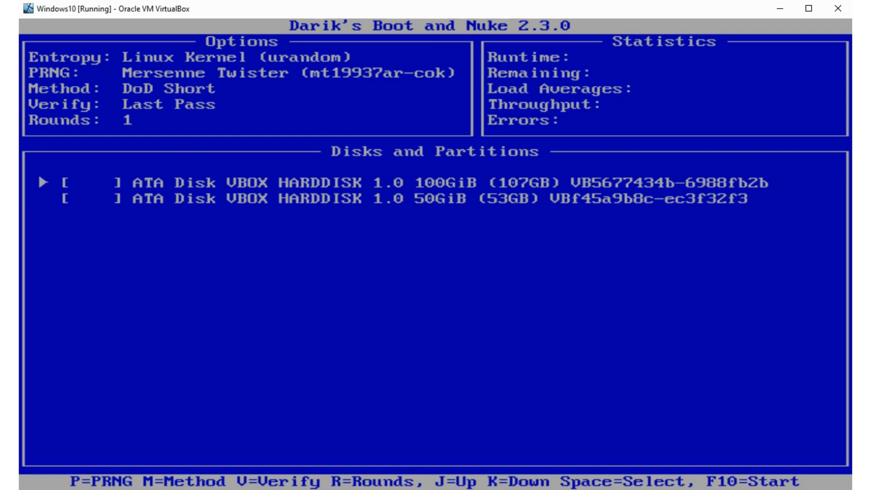
key("space")
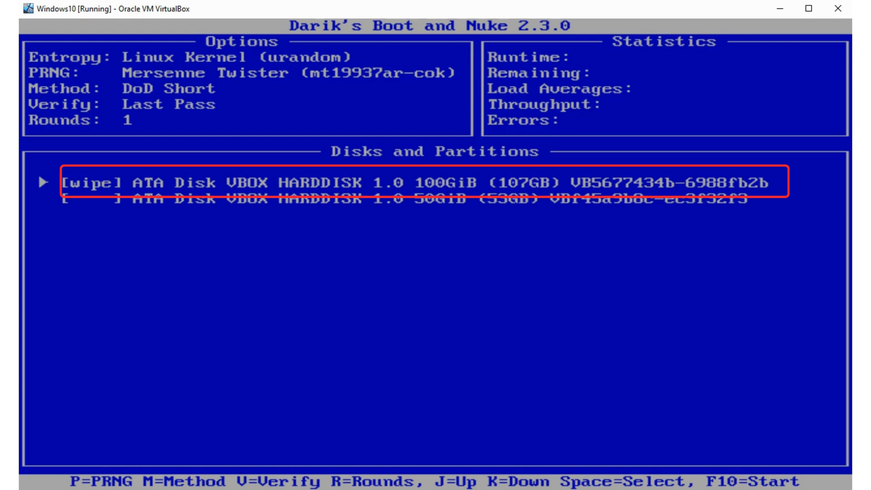
mouse_move(575, 465)
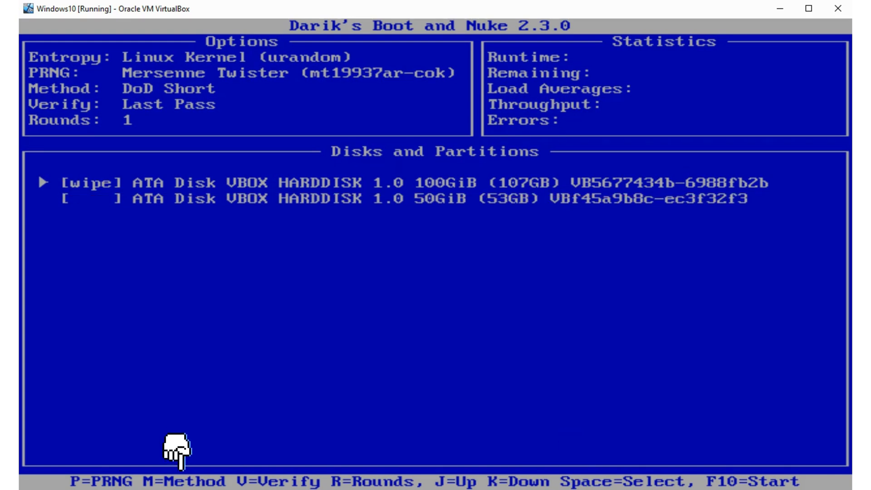
key("m")
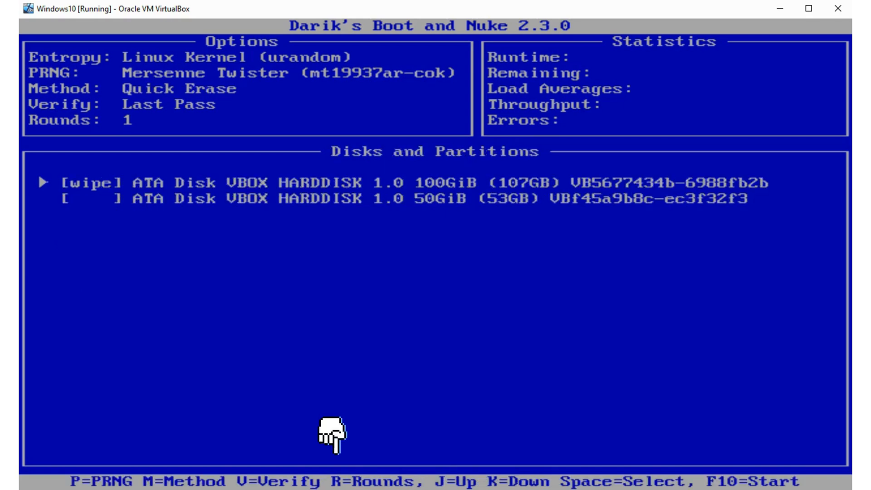
key("r")
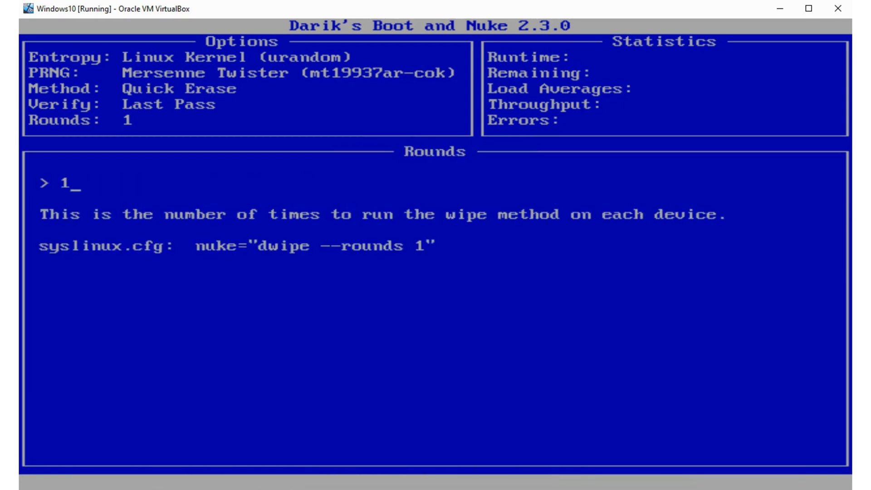
key("BackSpace")
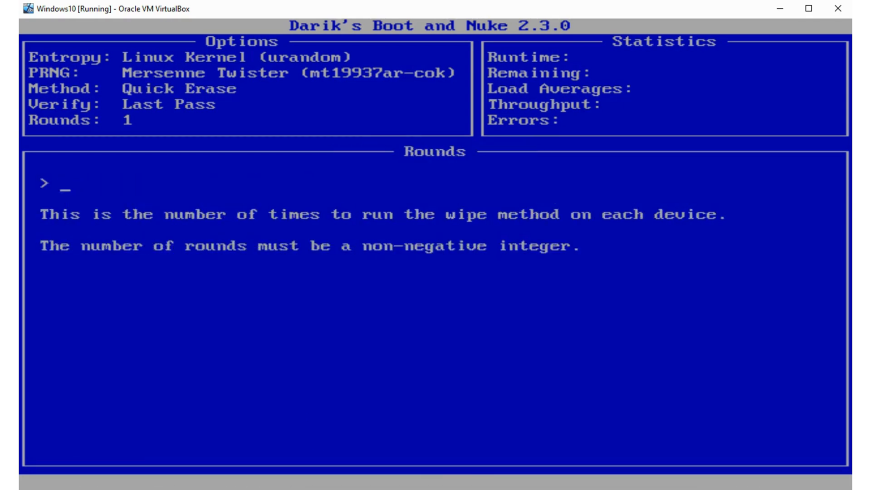
type("2")
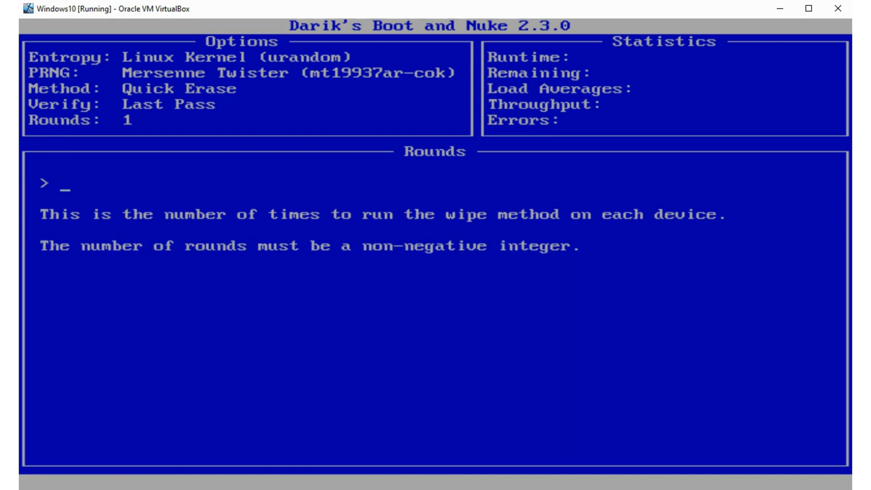
type("1")
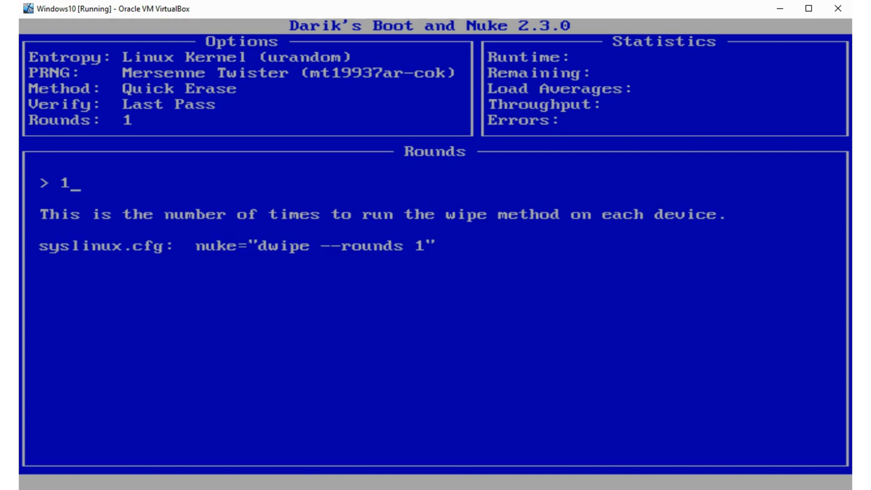
key("Enter")
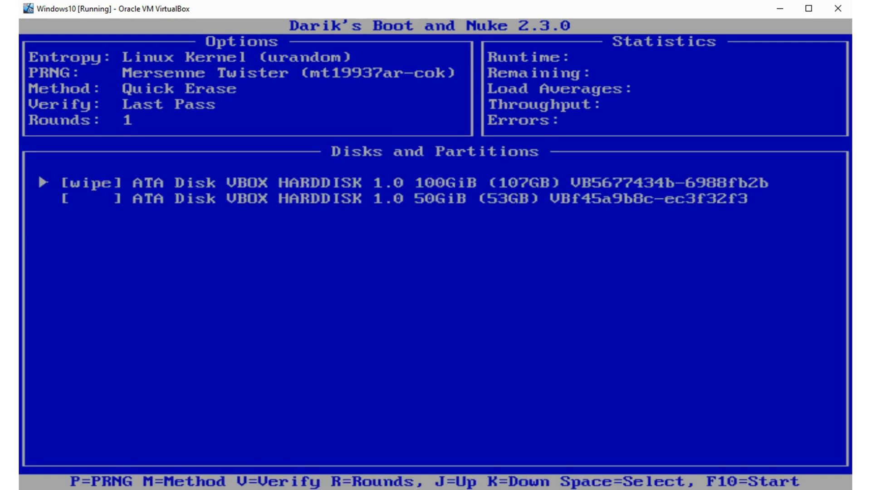
mouse_move(723, 438)
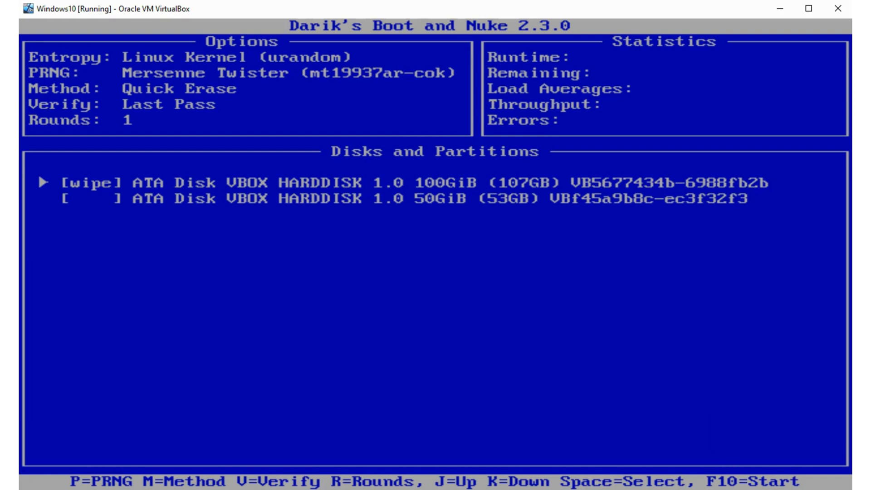
- Begin the Quick Erase wipe of the marked 100 GiB disk with F10
key("F10")
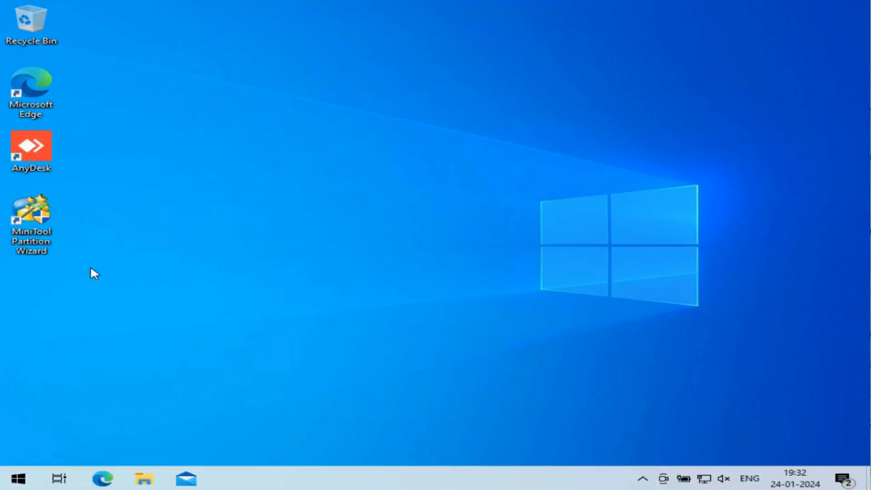
- Launch MiniTool Partition Wizard, allow it in UAC, and open Disk & Partition Management
left_click(31, 216)
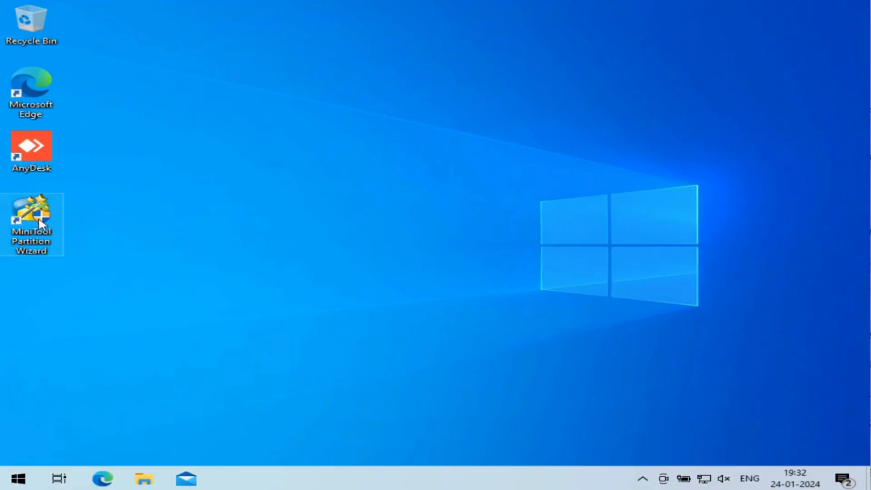
double_click(31, 215)
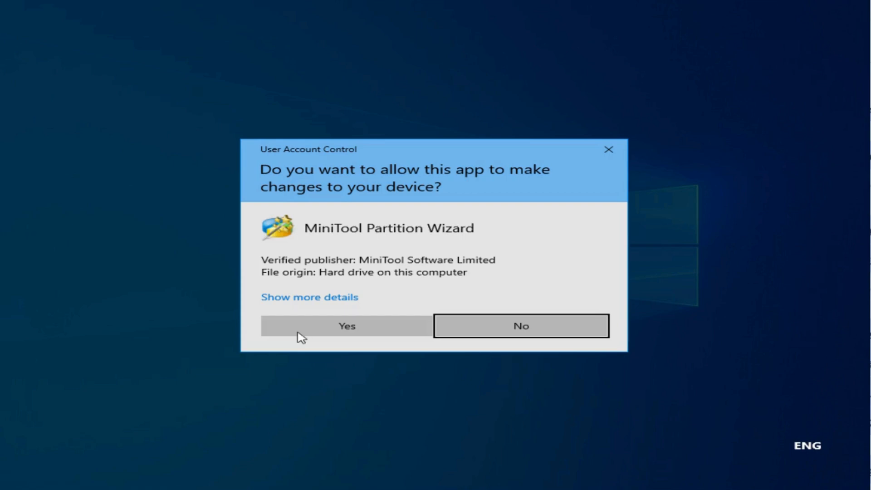
left_click(346, 325)
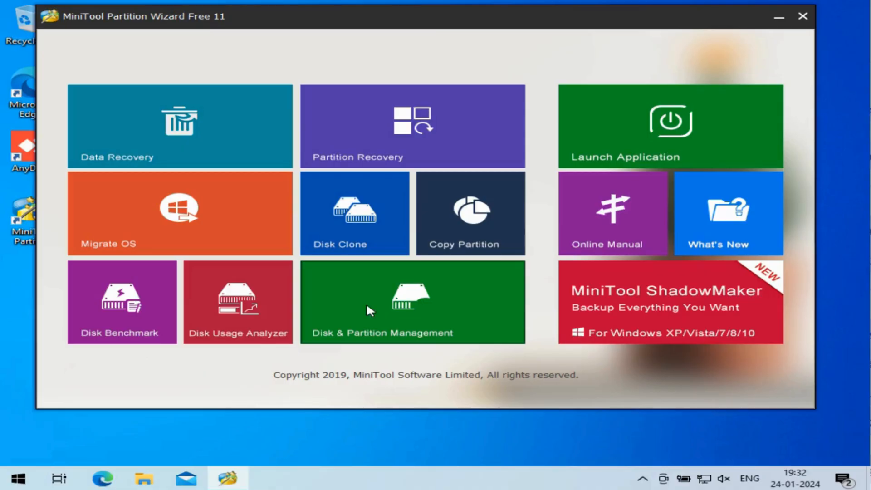
left_click(802, 16)
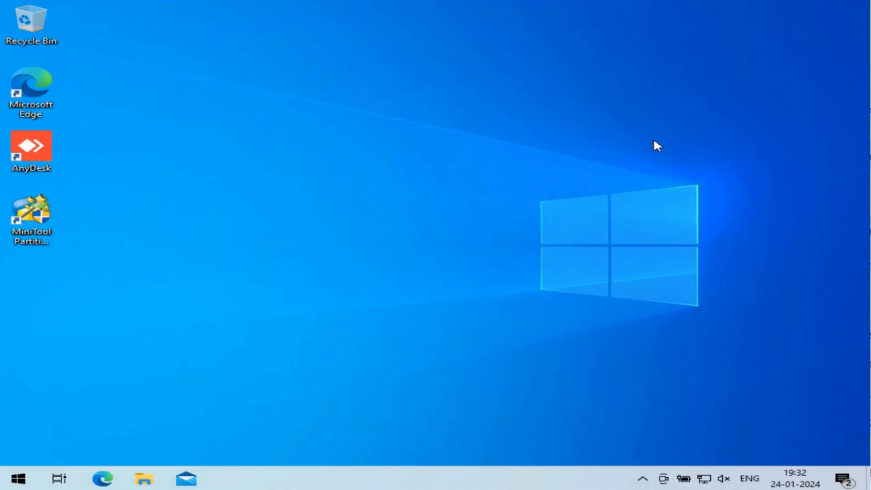
double_click(31, 214)
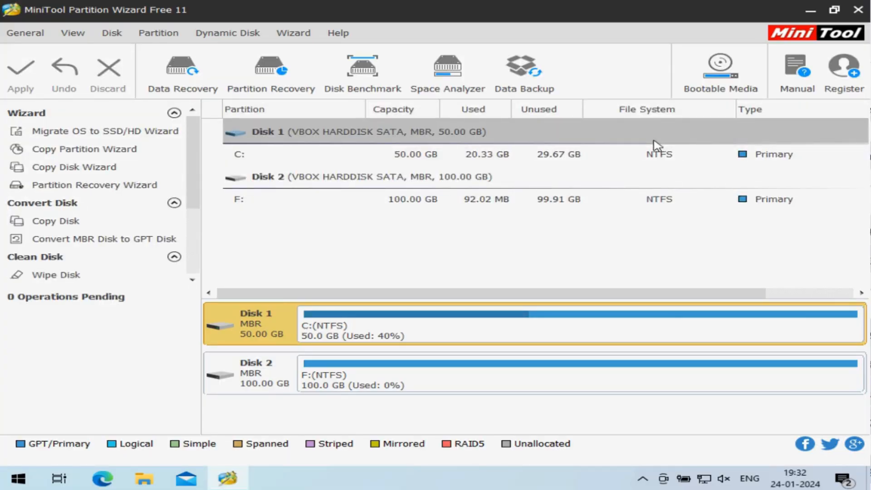
- Select the 100 GB Disk 2 and show its context menu of disk actions
left_click(257, 373)
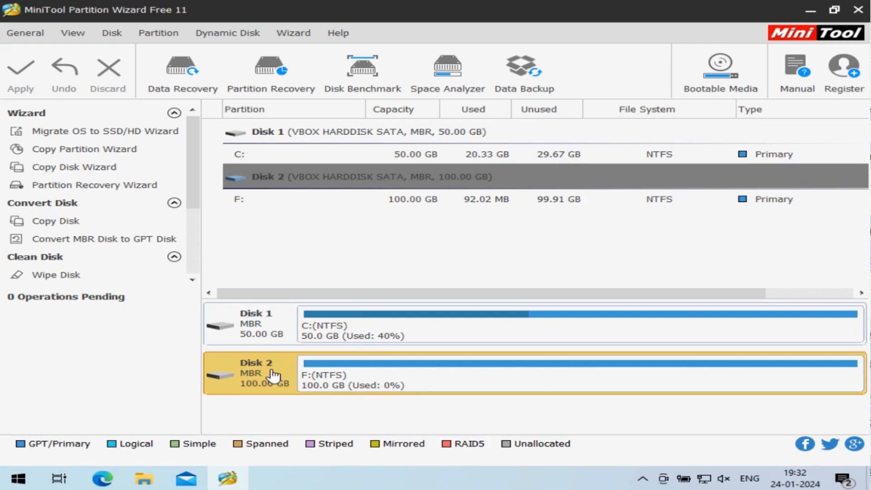
right_click(273, 376)
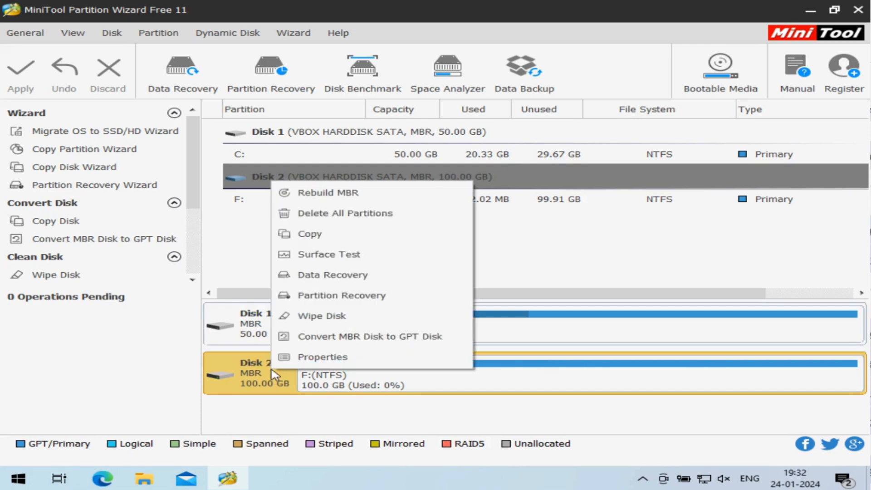
mouse_move(308, 322)
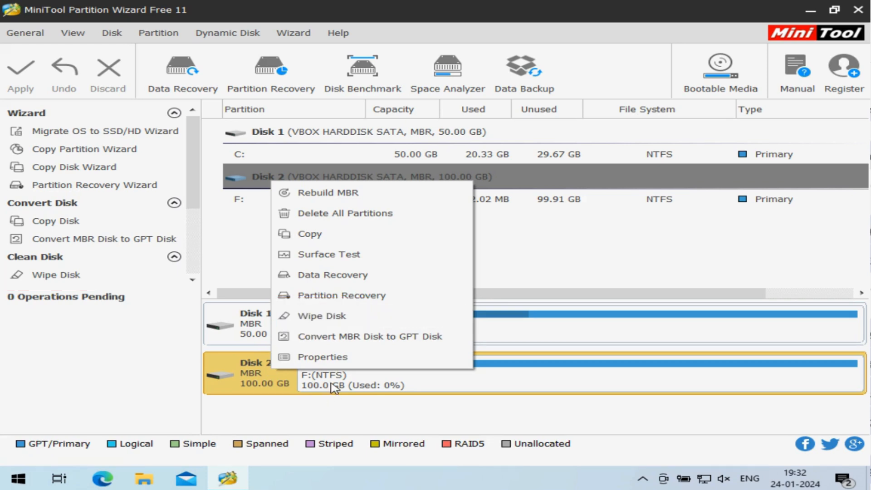
left_click(336, 386)
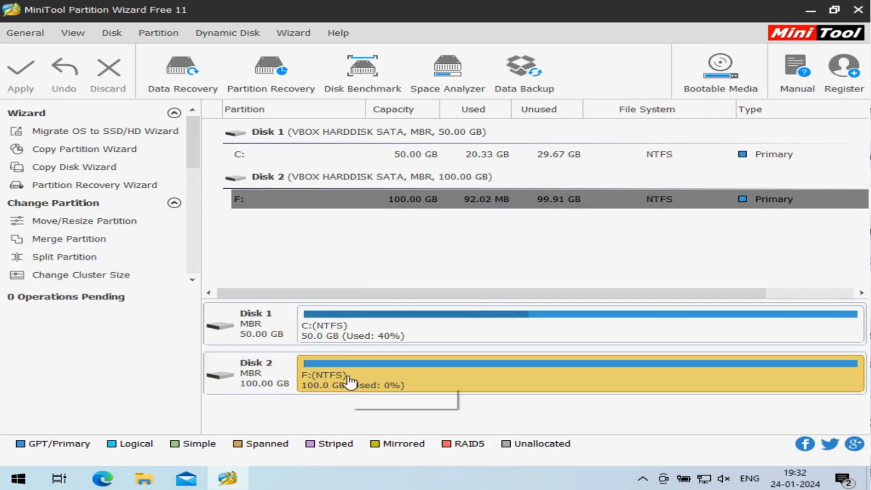
right_click(350, 381)
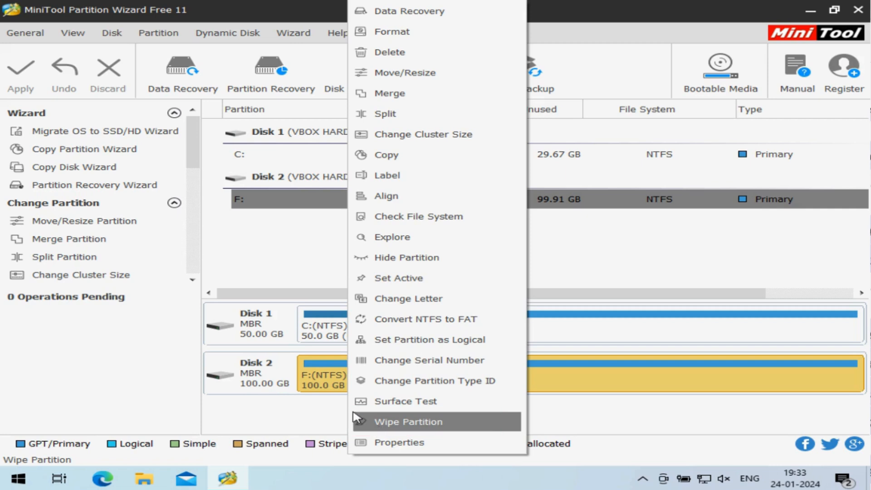
right_click(256, 386)
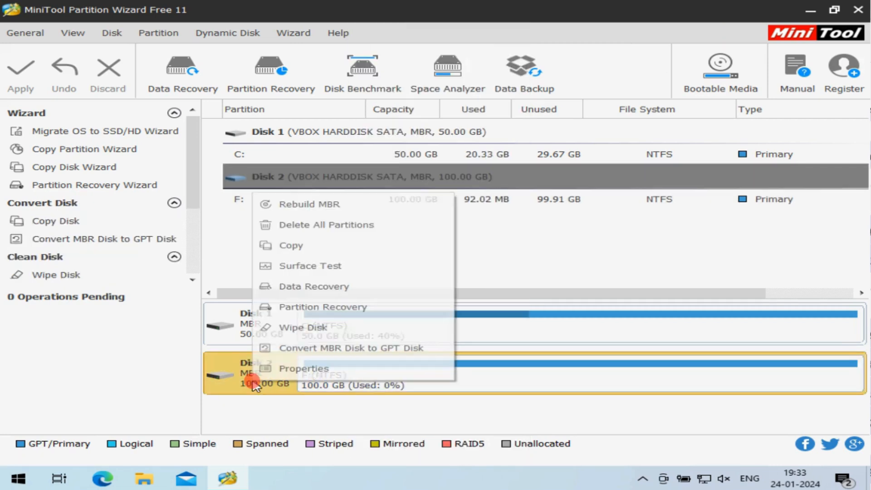
mouse_move(305, 334)
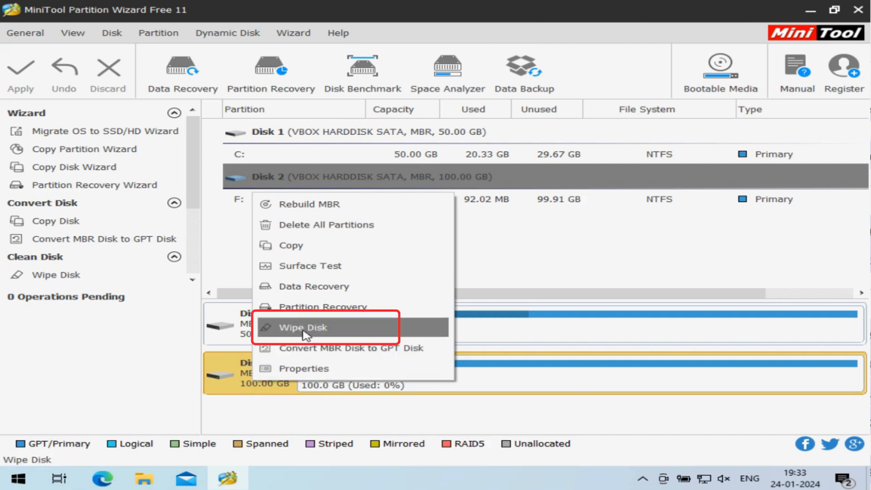
- Choose Wipe Disk for Disk 2 and confirm Fill Sectors with Zero
left_click(303, 328)
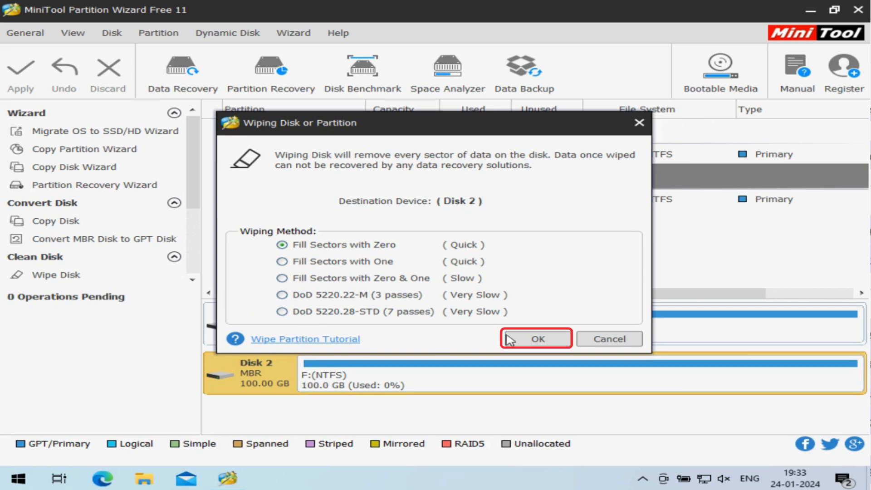
left_click(536, 339)
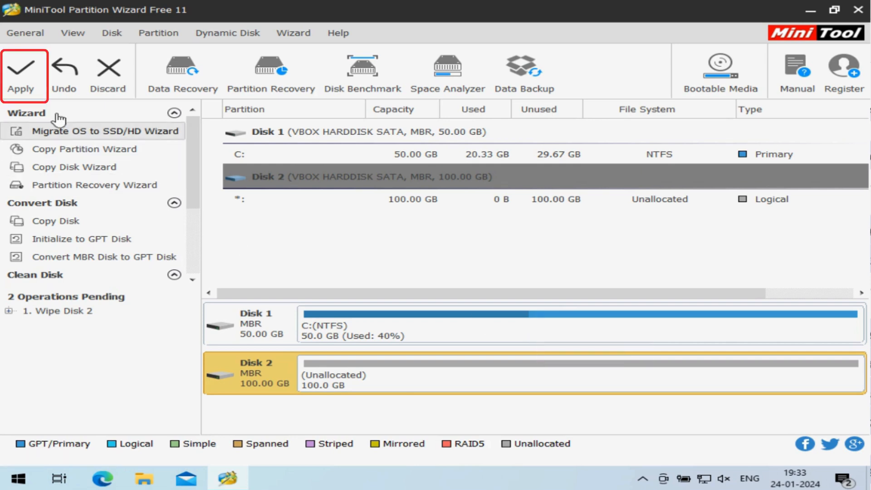
- Apply the pending Disk 2 wipe and confirm it in the Apply Changes dialog
left_click(21, 68)
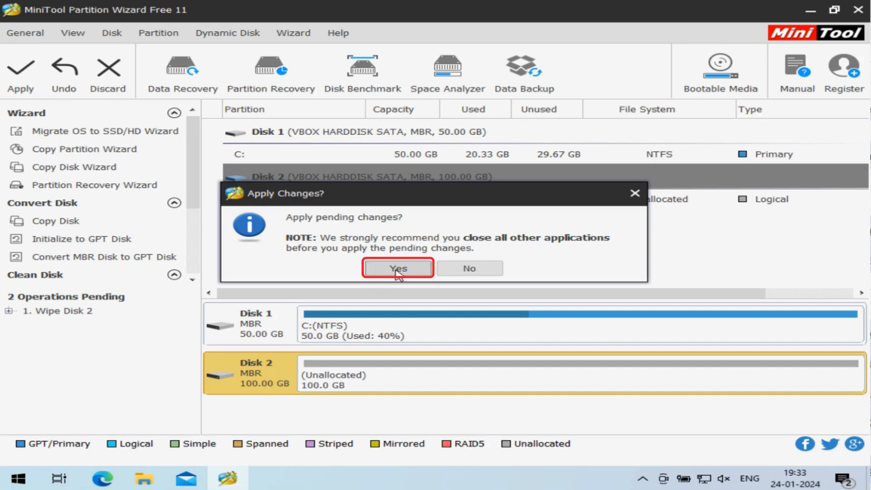
left_click(397, 268)
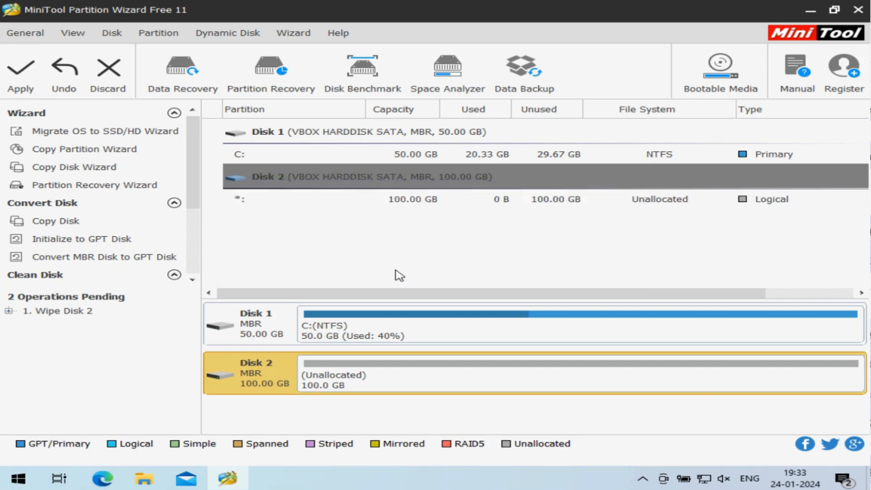
left_click(20, 70)
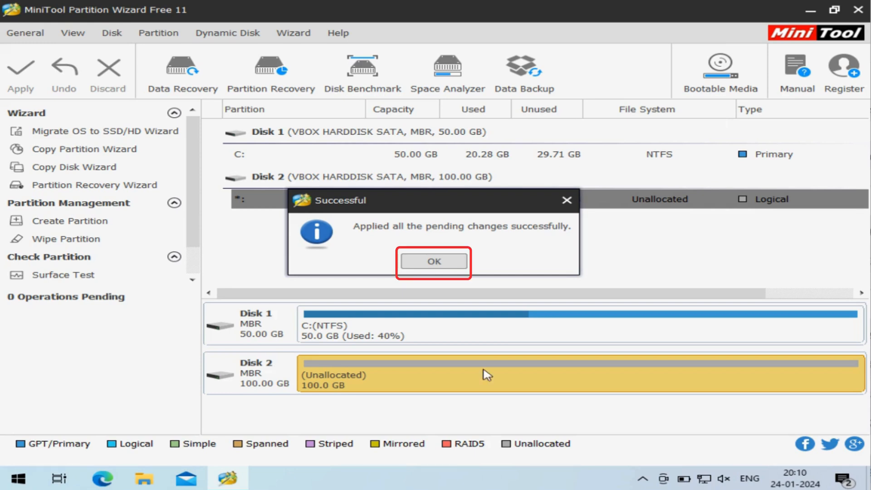
- Dismiss the Successful dialog with OK
left_click(434, 261)
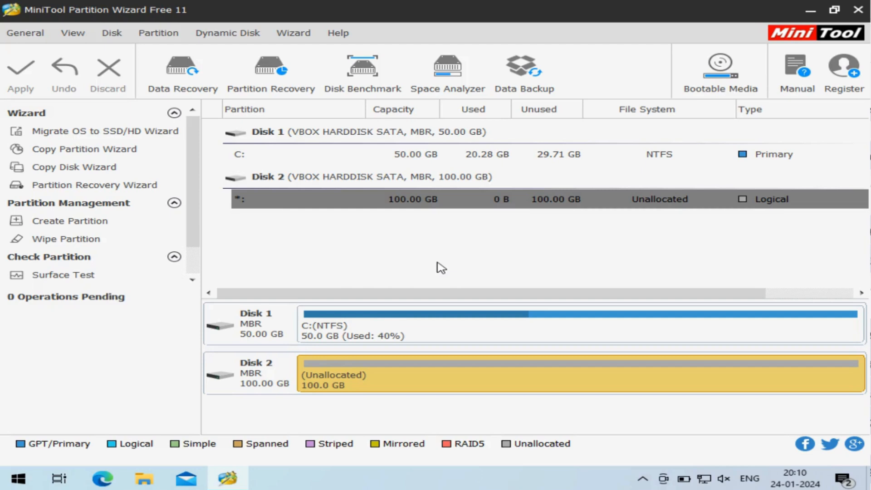
mouse_move(446, 241)
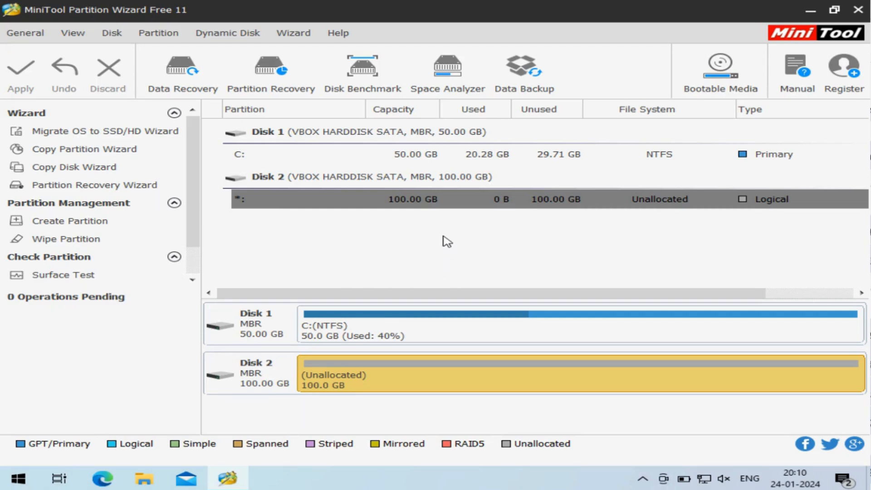